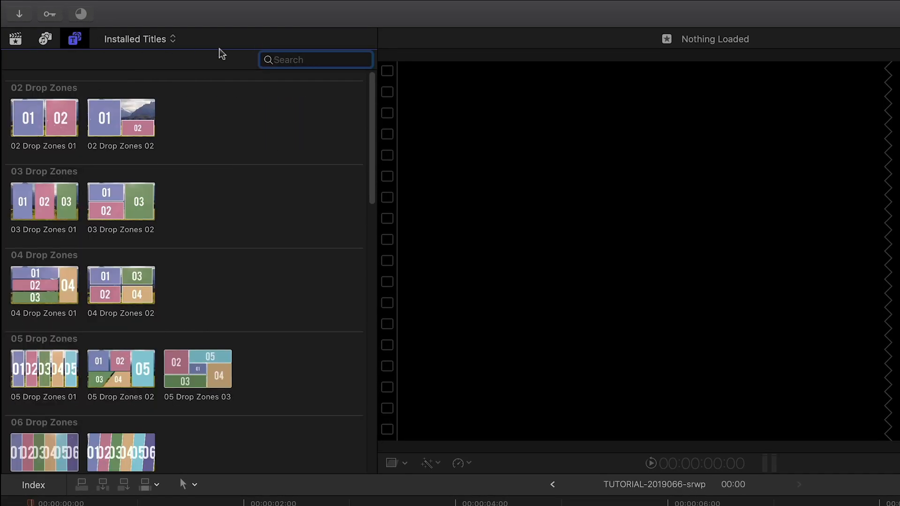
# Step: Add the 05 Drop Zones 03 title to the timeline and enable Draft Mode in the Inspector
pyautogui.scroll(-3)
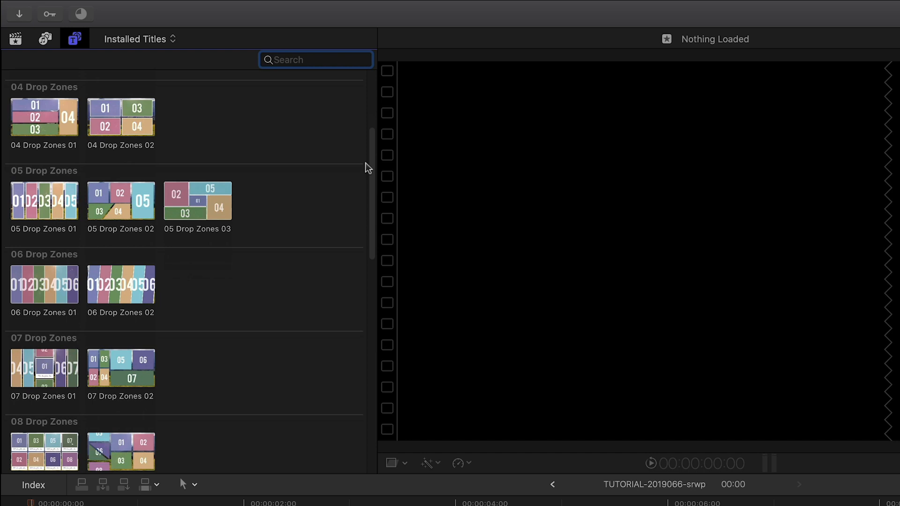
pyautogui.scroll(-3)
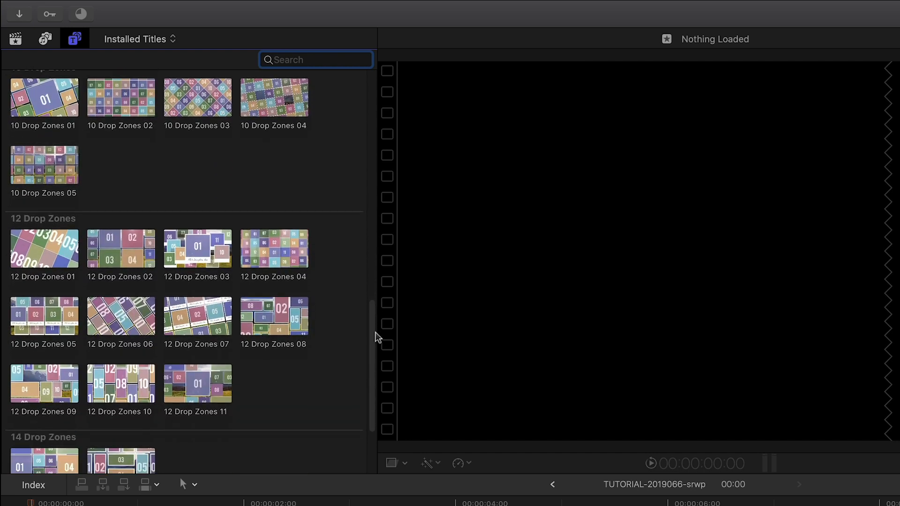
pyautogui.scroll(-3)
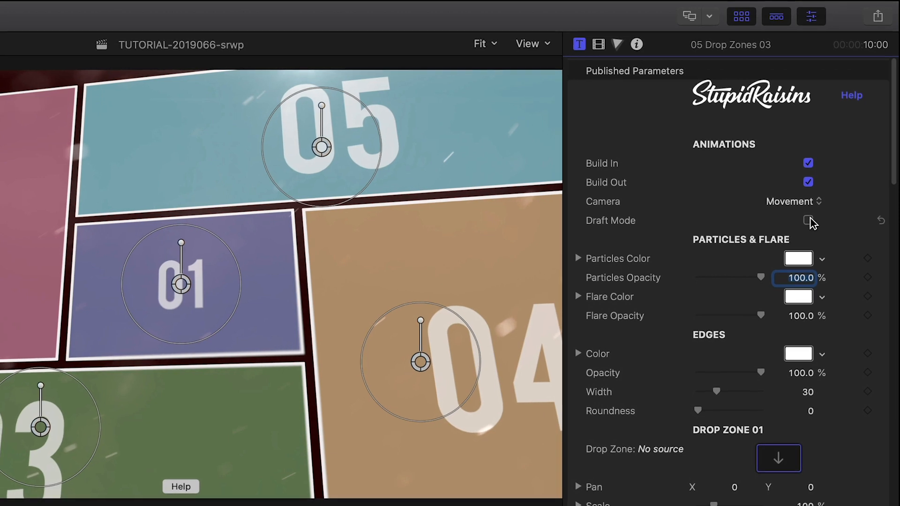
pyautogui.click(808, 220)
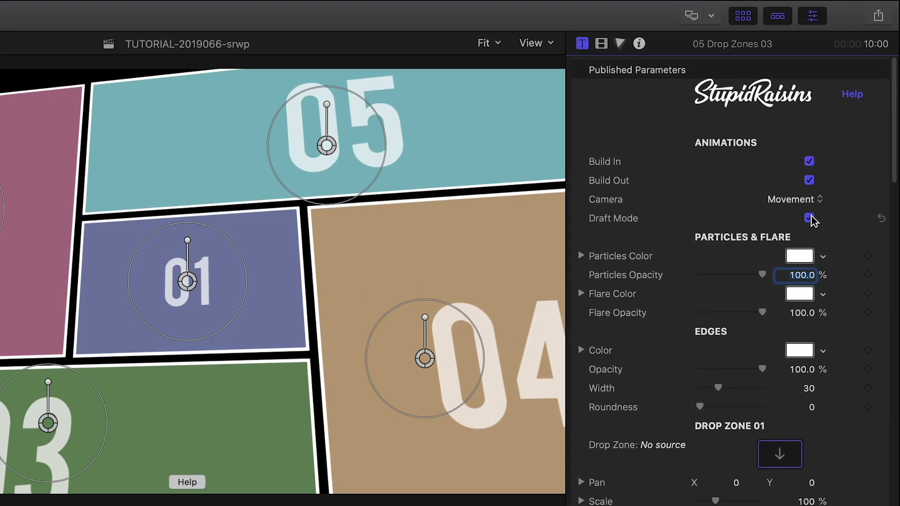
pyautogui.click(810, 217)
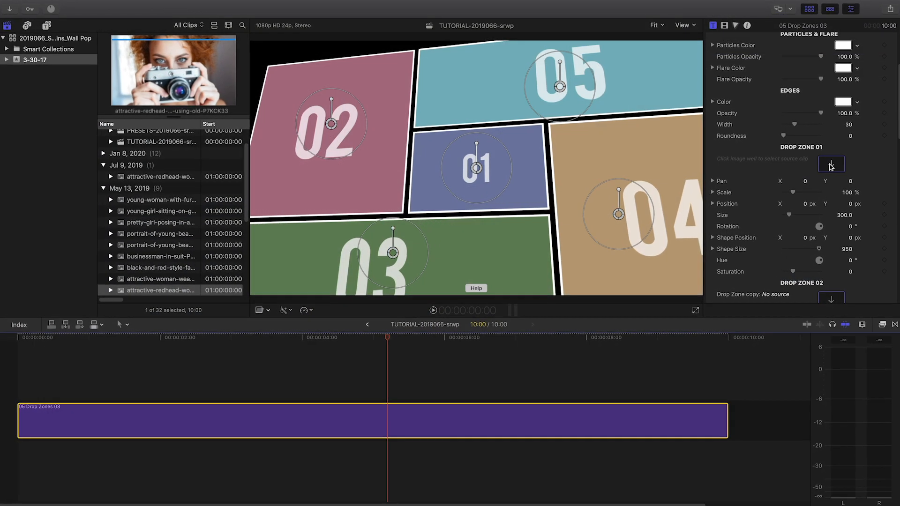
# Step: Apply the red-haired woman with camera clip to Drop Zone 01
pyautogui.click(830, 165)
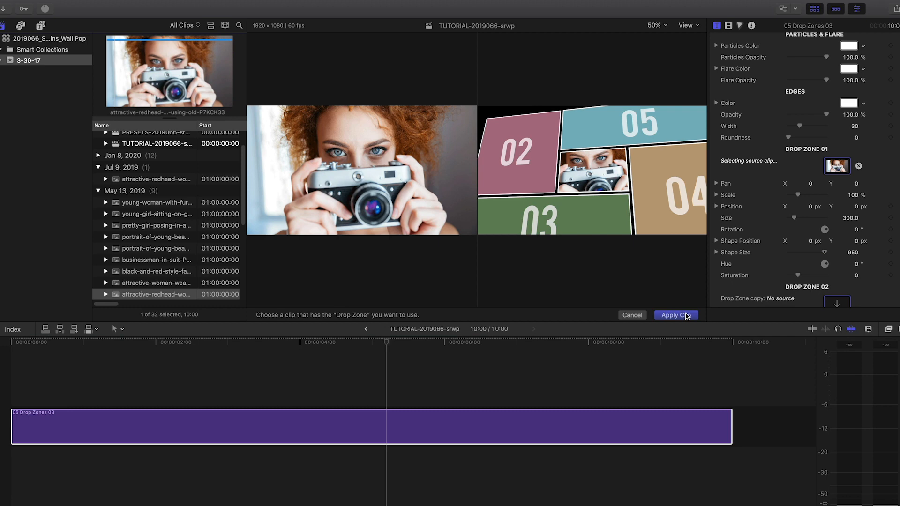
pyautogui.click(675, 315)
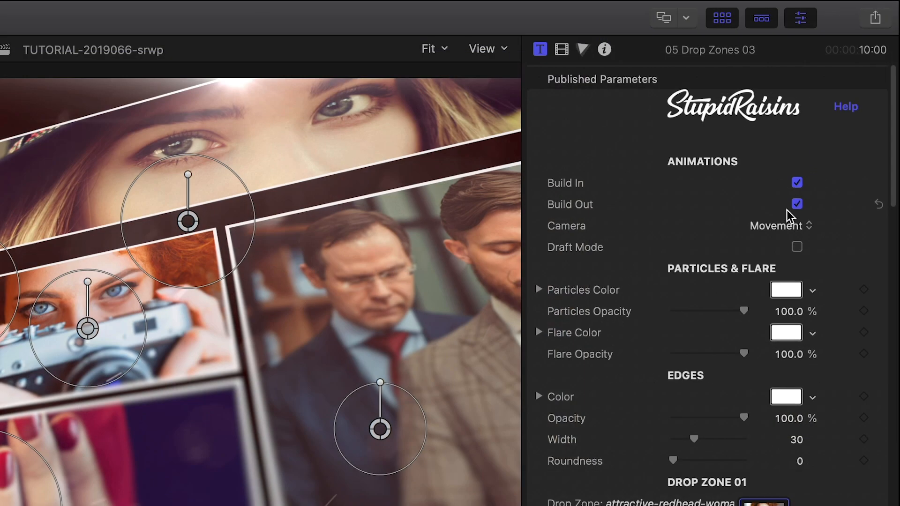
# Step: Switch the title's Camera animation from Movement to Static
pyautogui.click(797, 204)
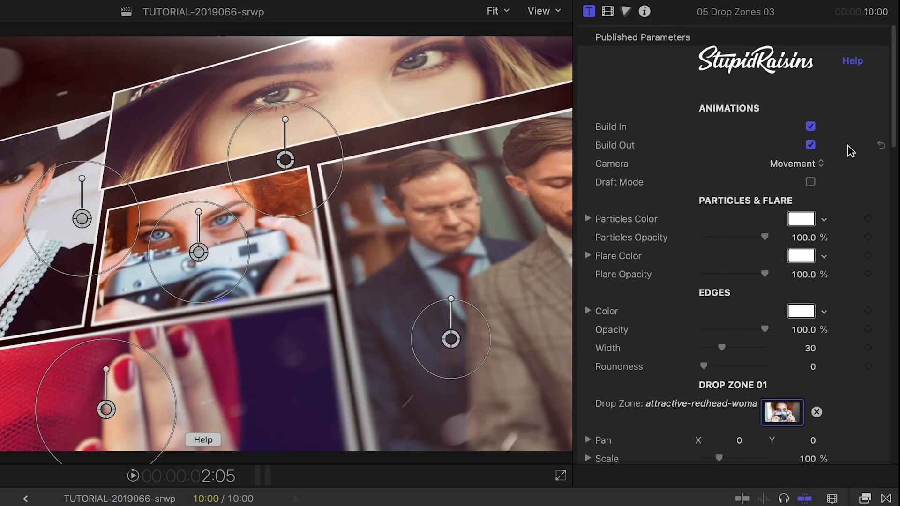
pyautogui.click(795, 164)
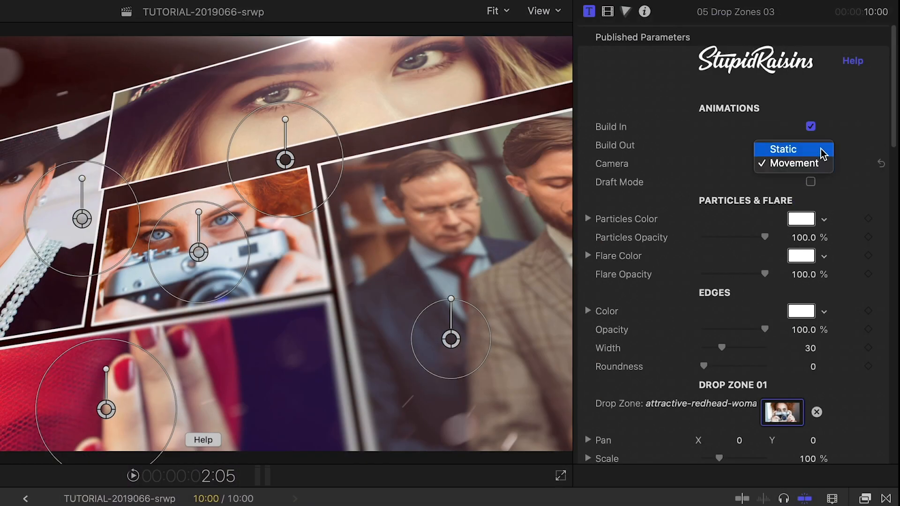
pyautogui.click(798, 163)
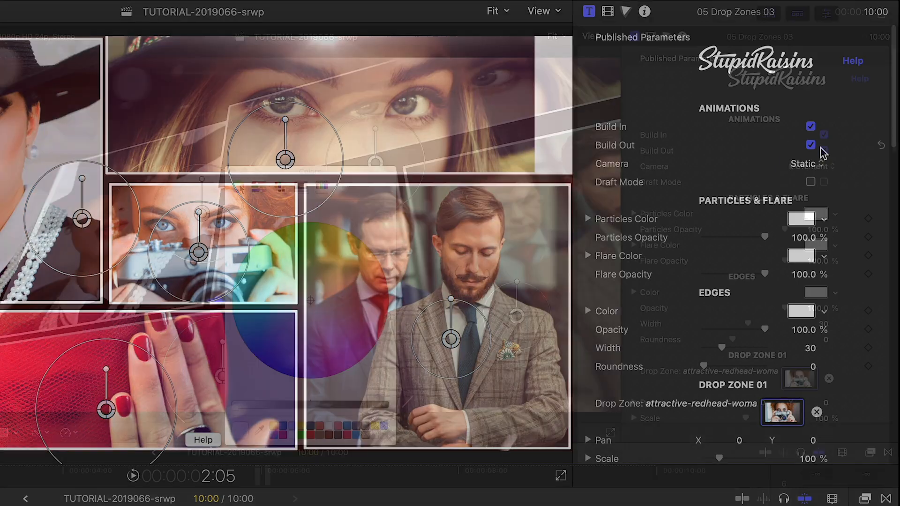